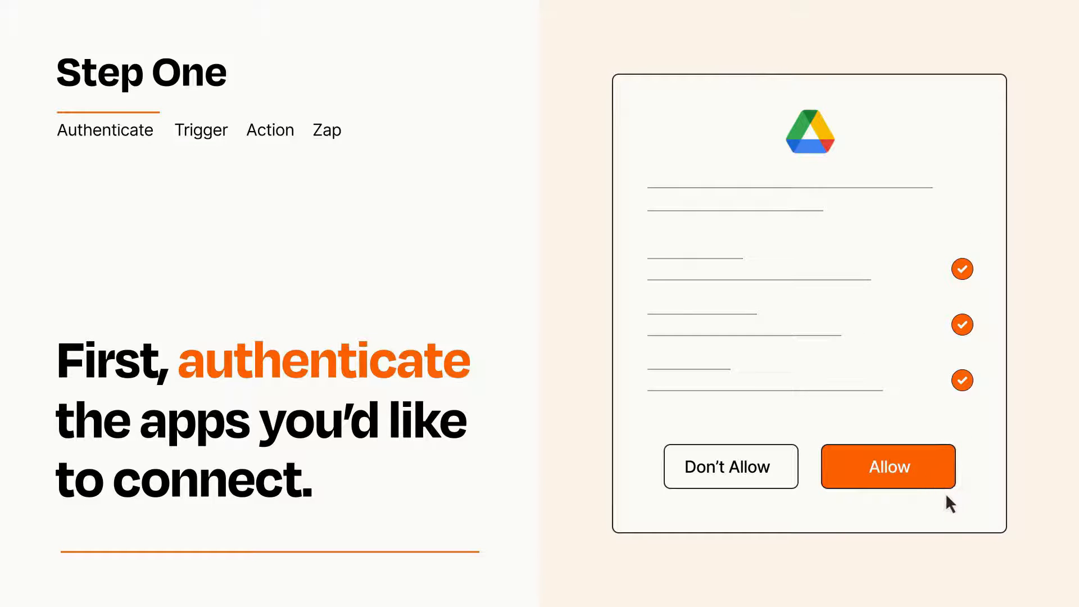
Allow Zapier access to Google Drive on the authorization screen
{"action": "left_click", "coordinate": [887, 466]}
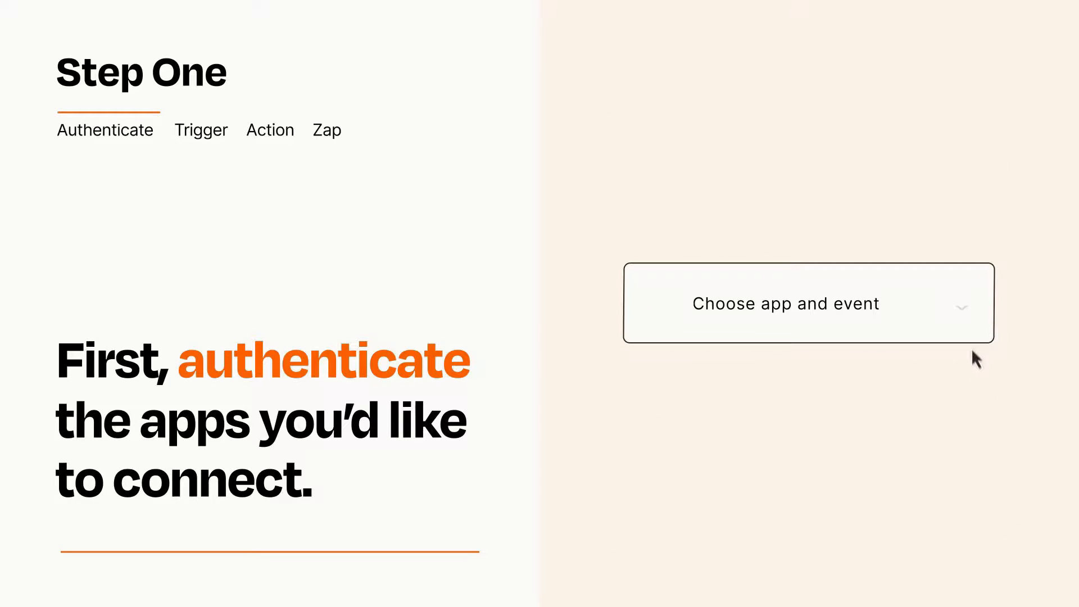
Choose Instagram's 'New Media Posted in My Account' as the trigger event
{"action": "left_click", "coordinate": [808, 302]}
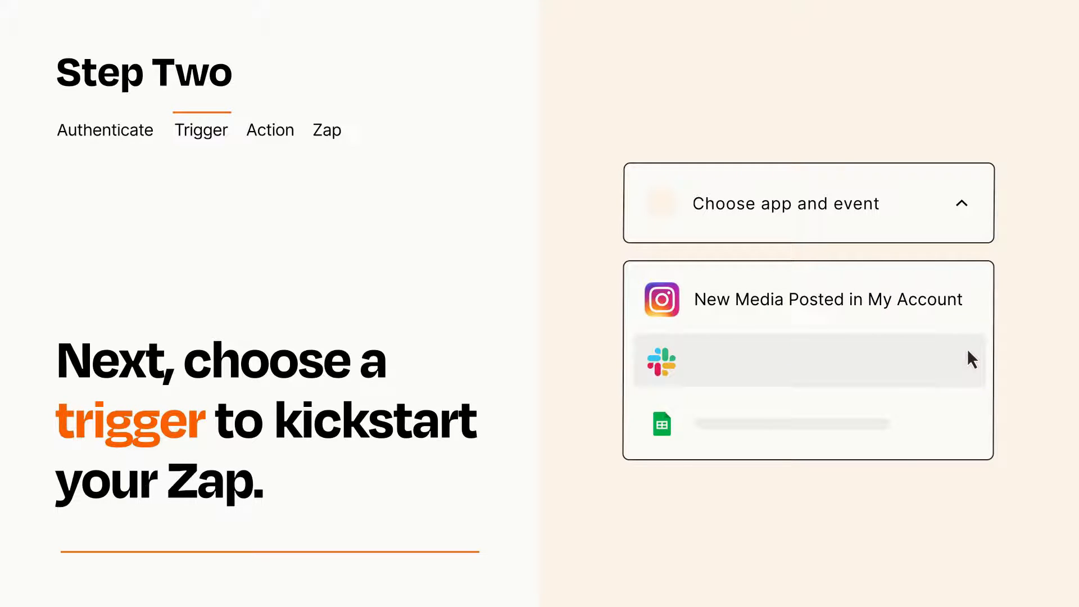
{"action": "mouse_move", "coordinate": [971, 428]}
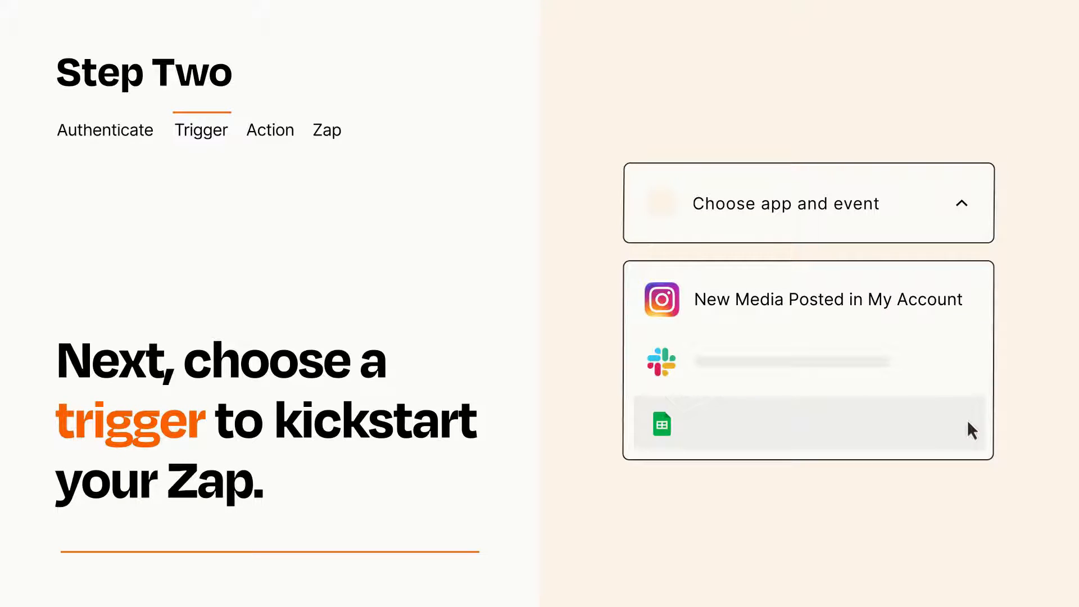
{"action": "mouse_move", "coordinate": [971, 308]}
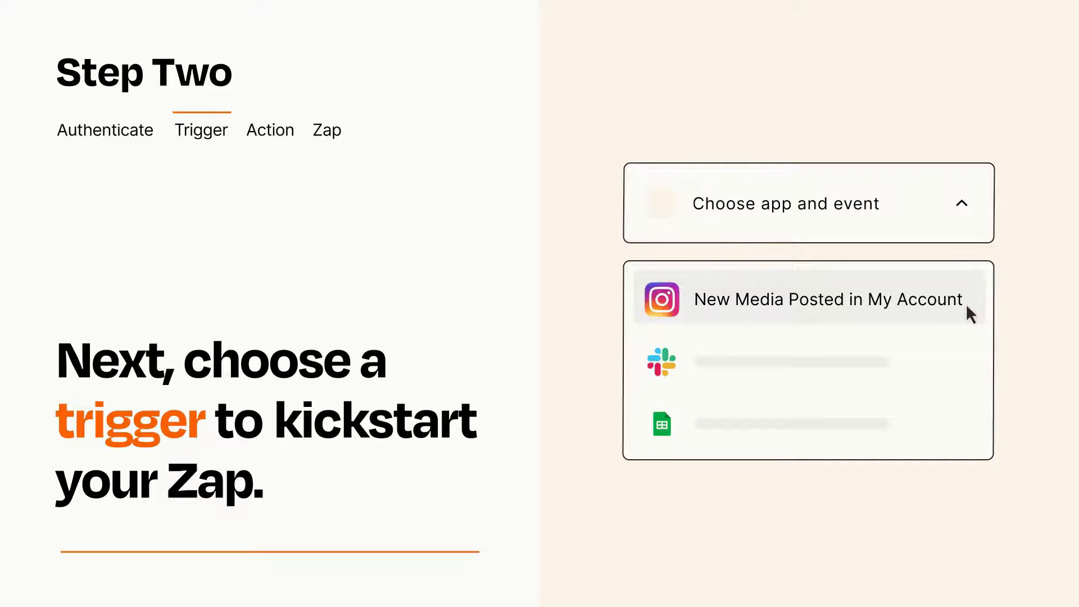
{"action": "left_click", "coordinate": [826, 299]}
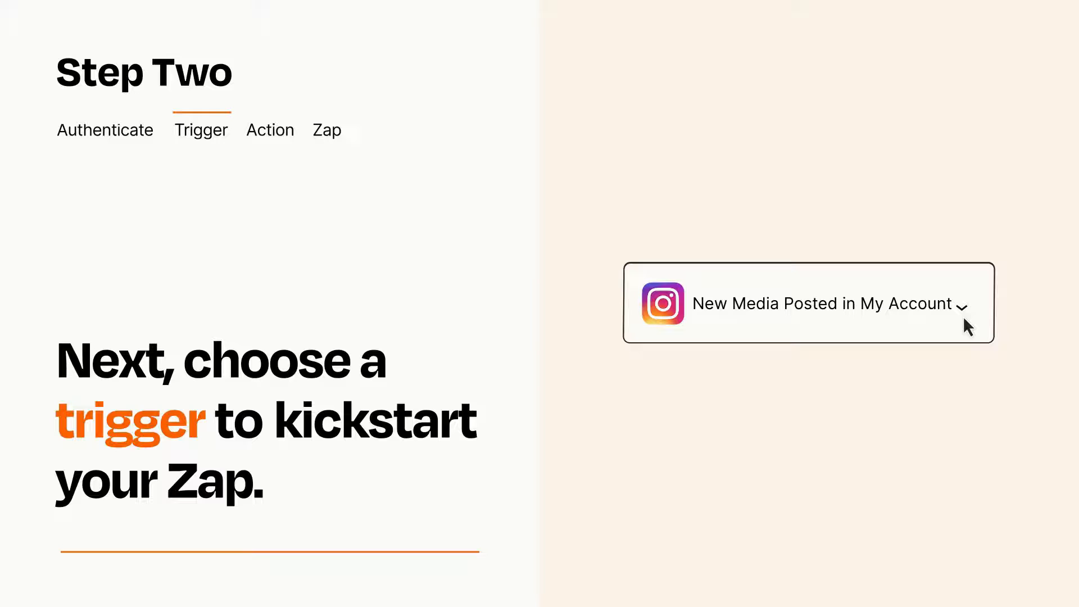
{"action": "mouse_move", "coordinate": [976, 323]}
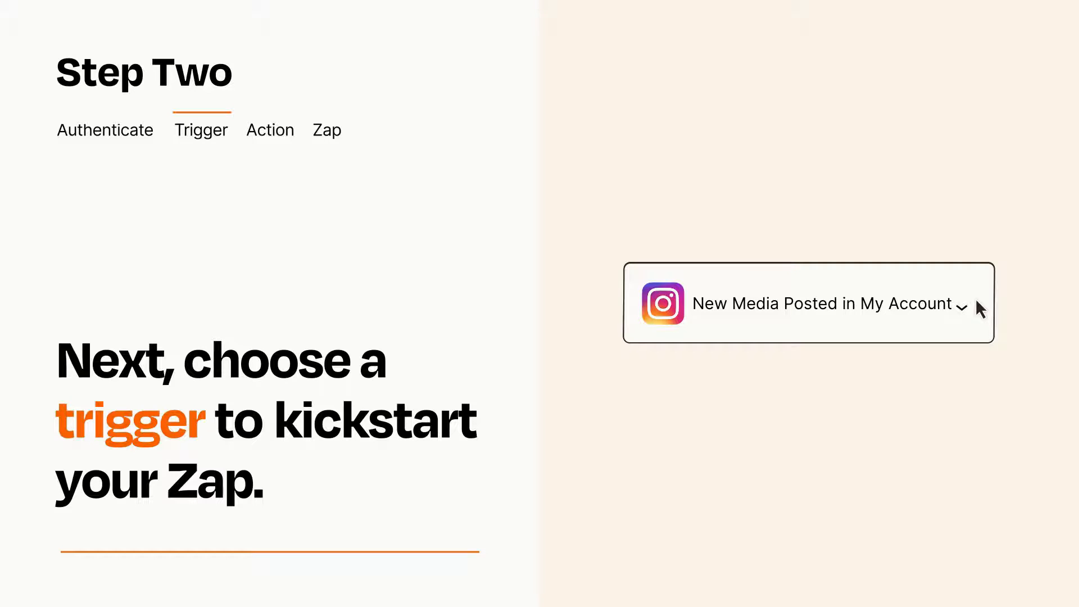
{"action": "left_click", "coordinate": [269, 131]}
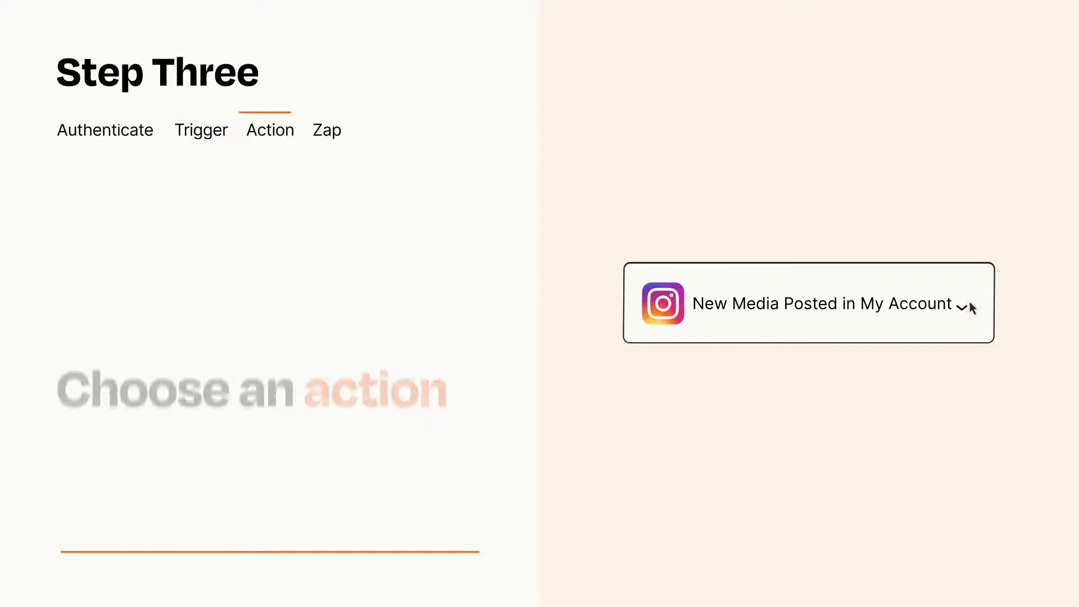
Choose Google Drive's 'Upload File' as the action event
{"action": "left_click", "coordinate": [808, 304]}
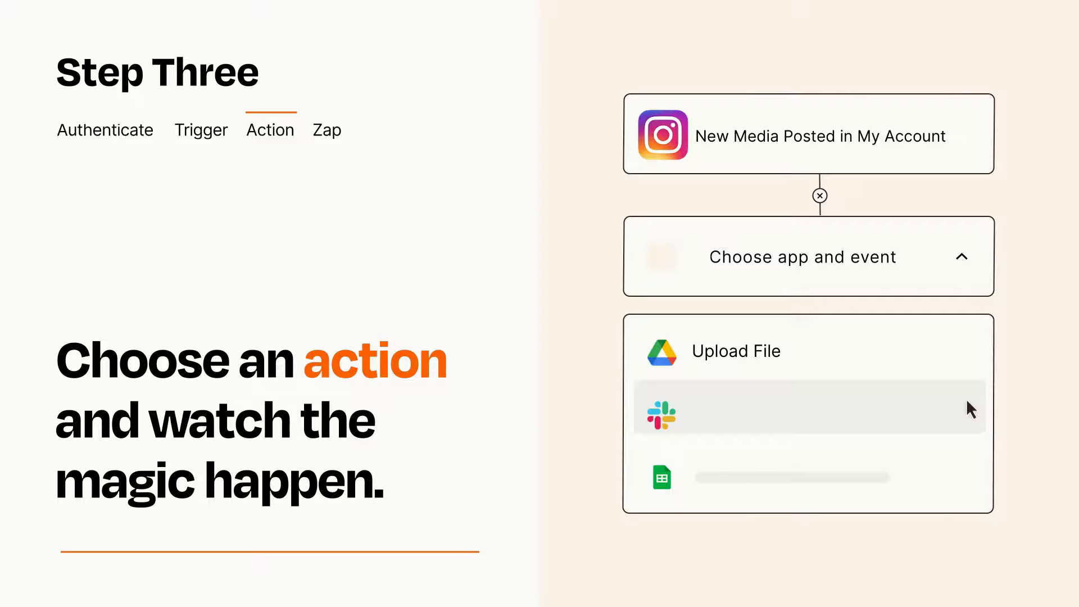
{"action": "mouse_move", "coordinate": [970, 483]}
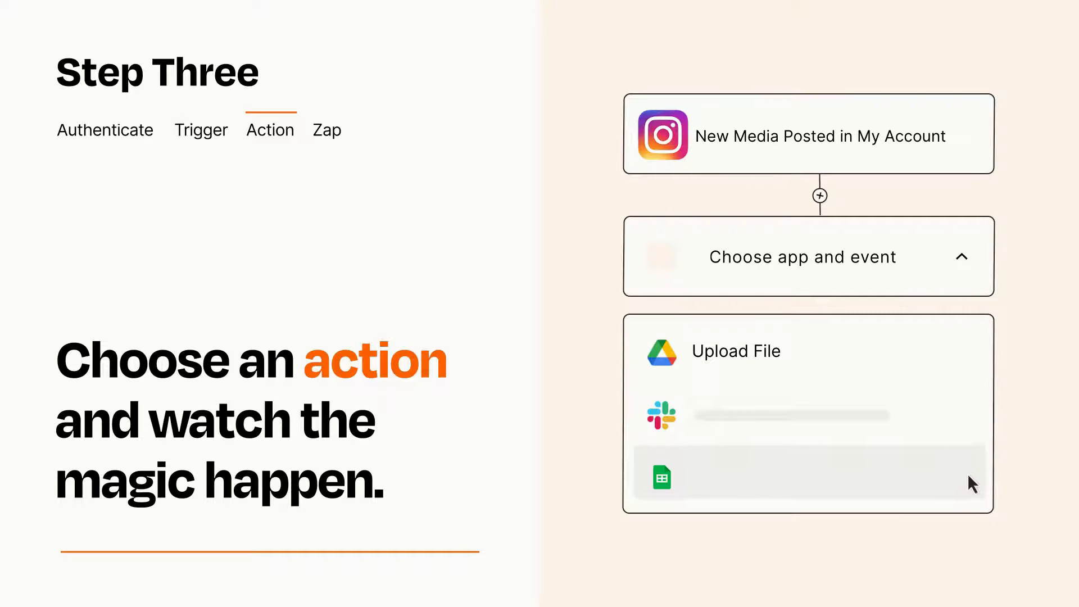
{"action": "mouse_move", "coordinate": [970, 365]}
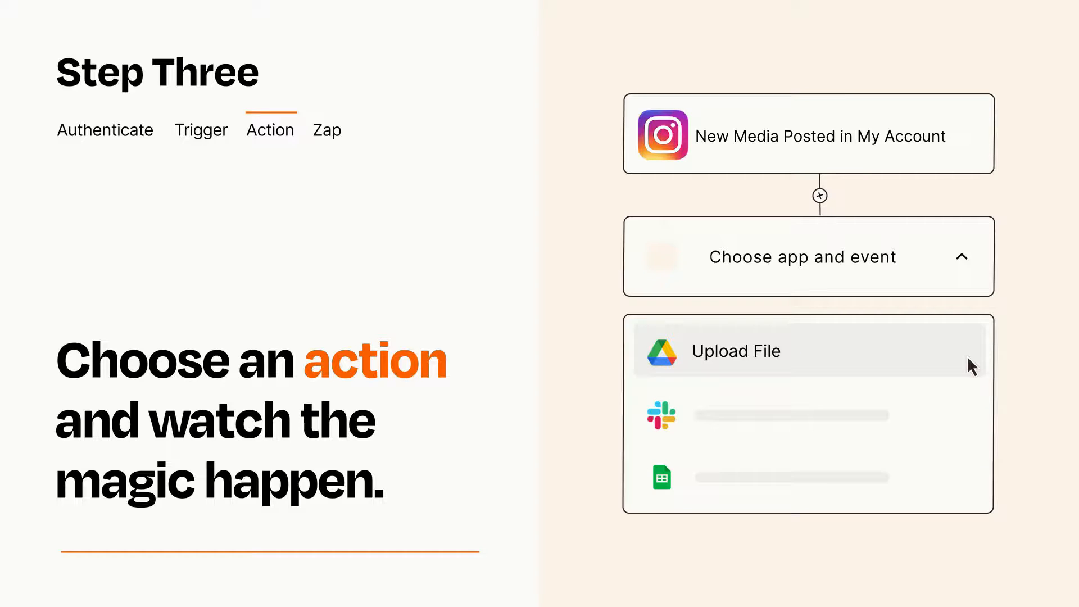
{"action": "left_click", "coordinate": [735, 351]}
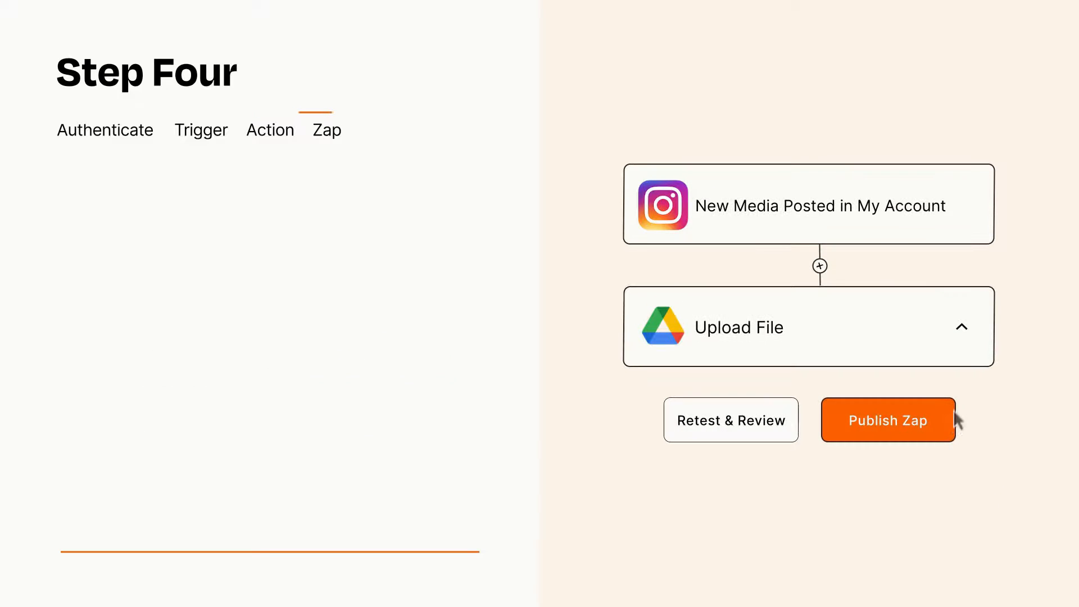
Publish the Instagram-to-Google Drive Zap so it turns on
{"action": "left_click", "coordinate": [887, 419]}
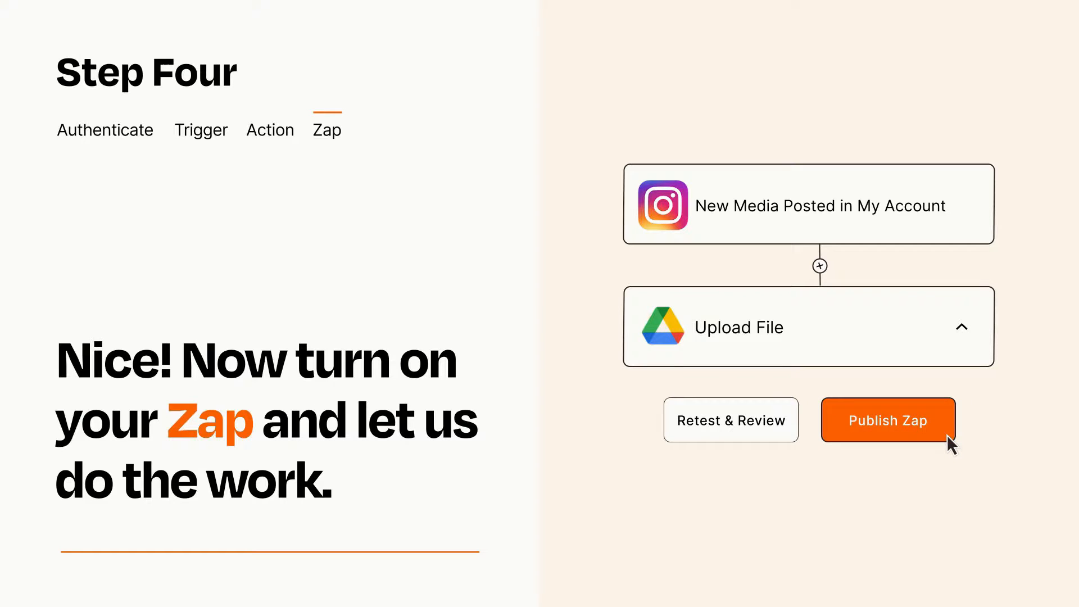
{"action": "left_click", "coordinate": [887, 419]}
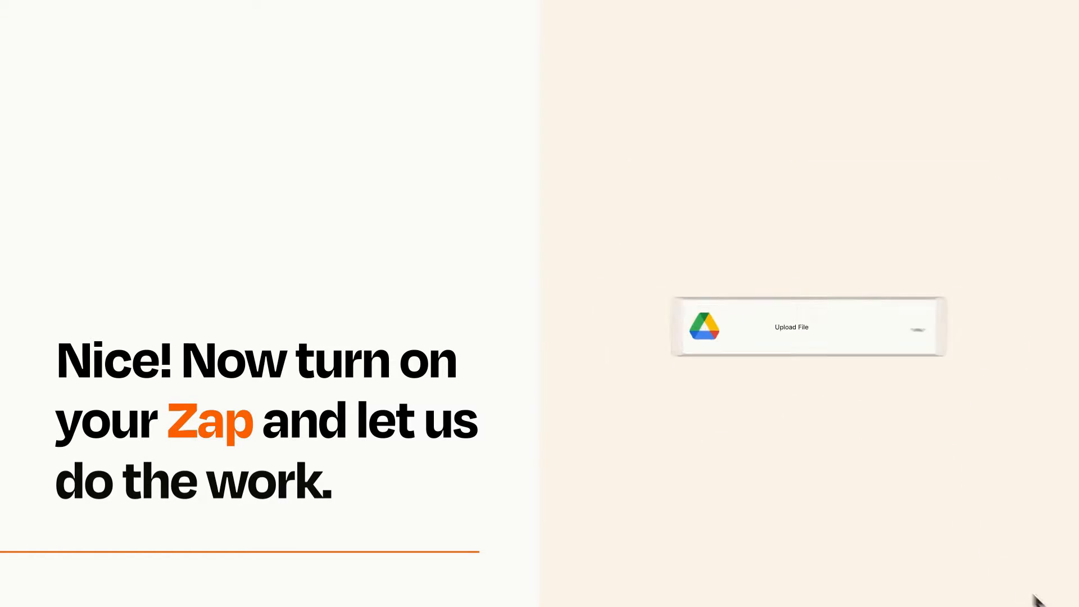